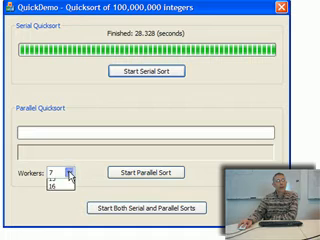
- Choose 16 in the Workers dropdown for the parallel quicksort run
{"action": "left_click", "coordinate": [67, 171]}
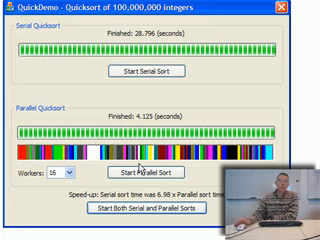
{"action": "mouse_move", "coordinate": [250, 28]}
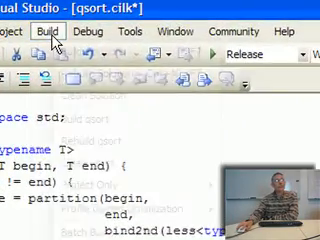
- Start rebuilding the qsort project and save the edited qsort.cilk source
{"action": "left_click", "coordinate": [36, 31]}
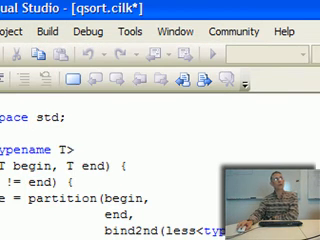
{"action": "key", "text": "ctrl+s"}
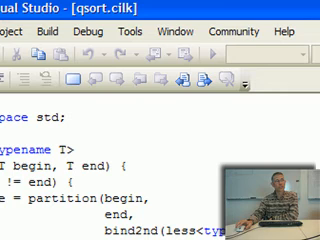